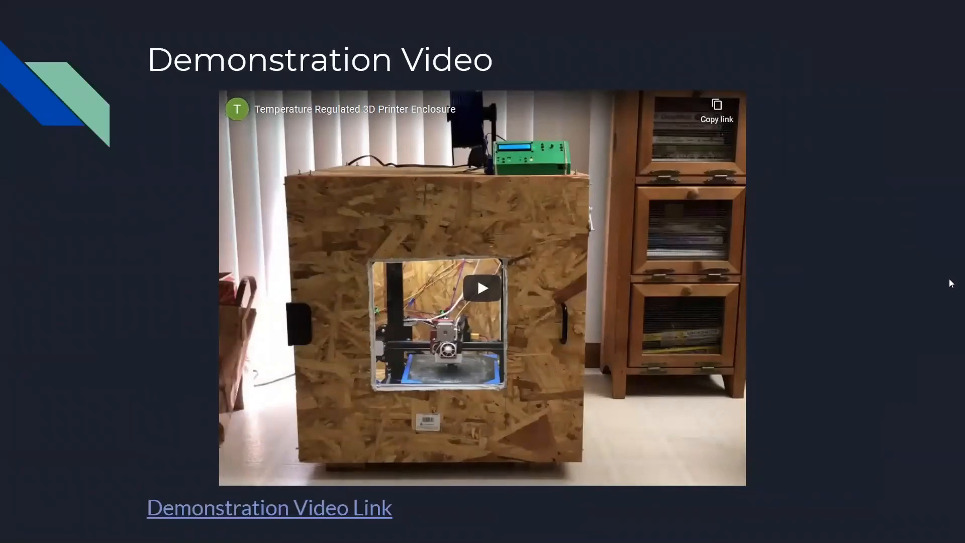
{"action": "mouse_move", "coordinate": [848, 242]}
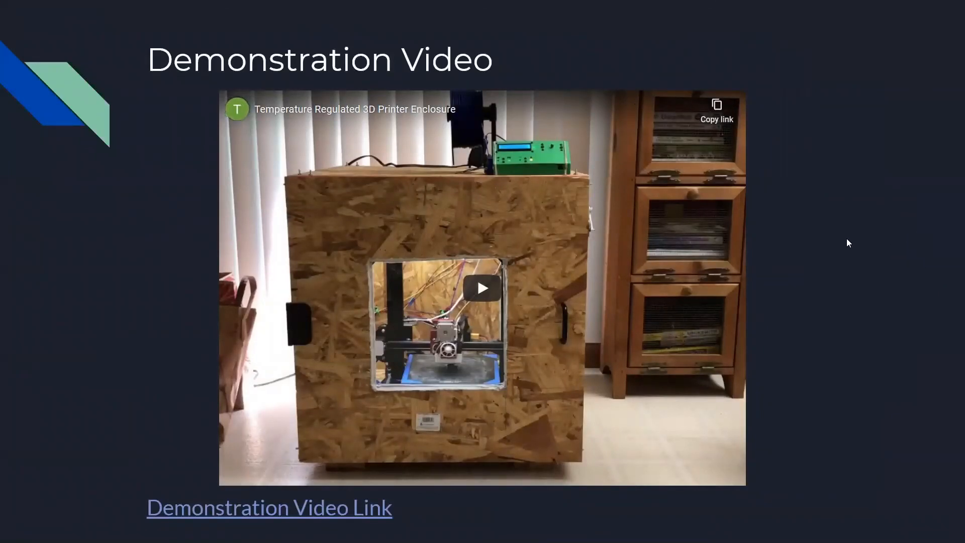